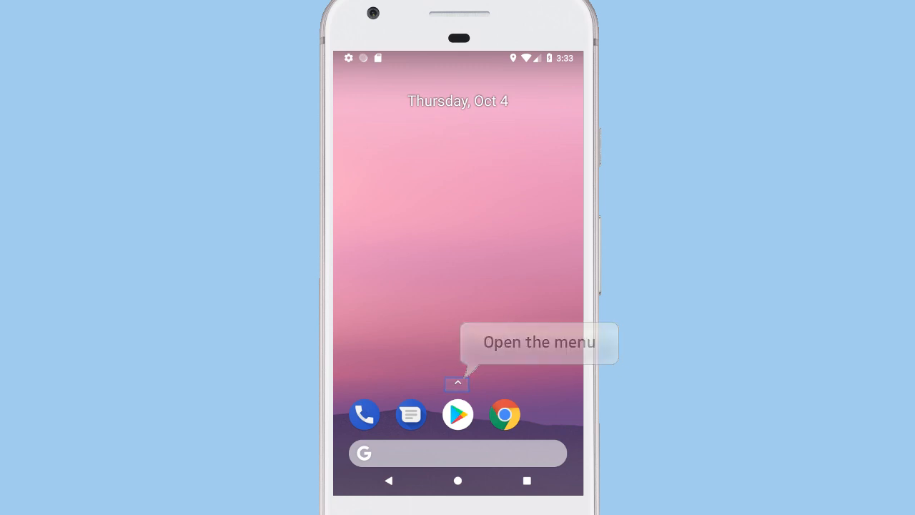
- Launch SBM Mobile from the app drawer and log in as user1 with the password
left_click(457, 383)
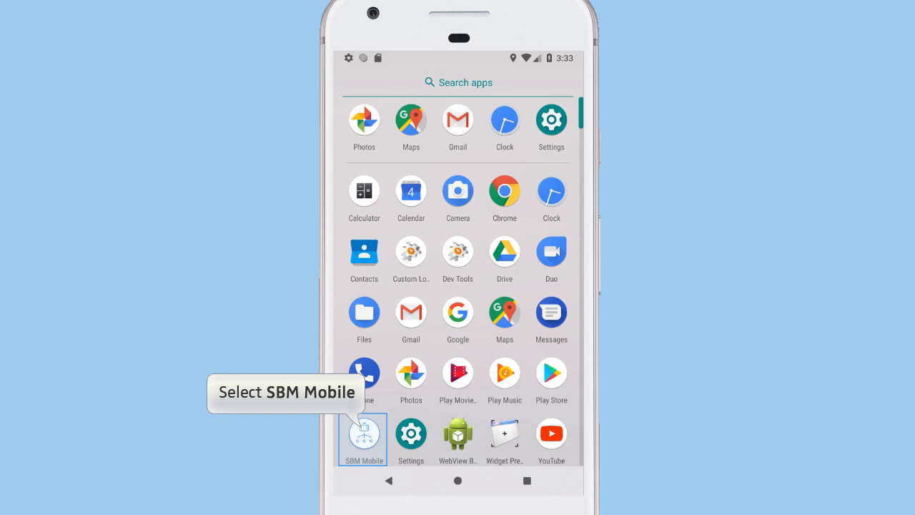
left_click(363, 436)
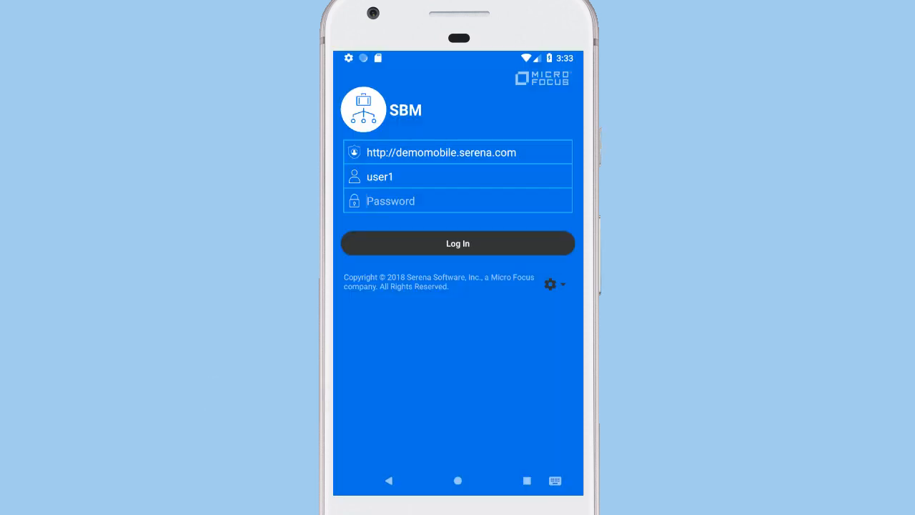
left_click(457, 200)
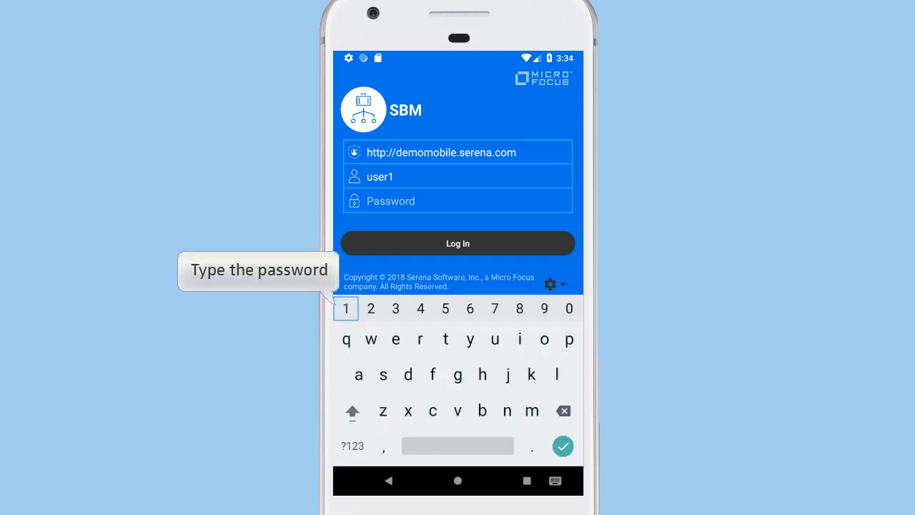
type("1")
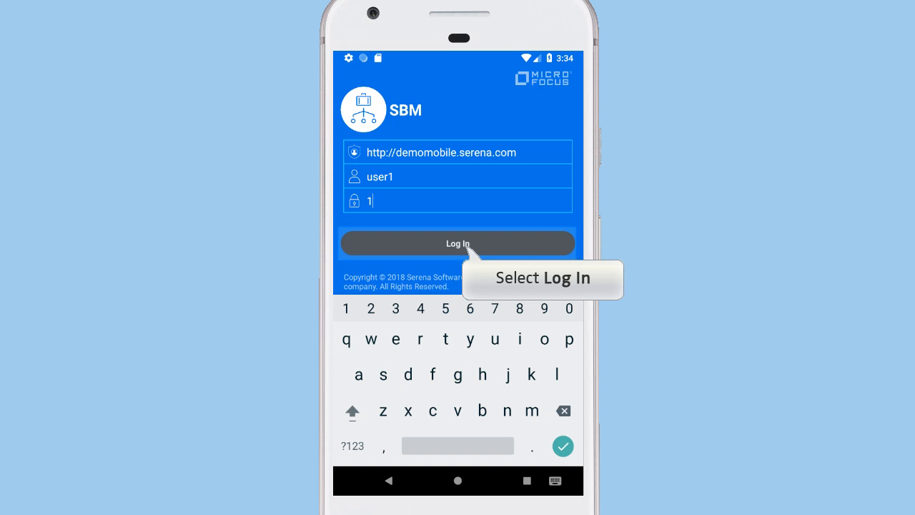
left_click(458, 243)
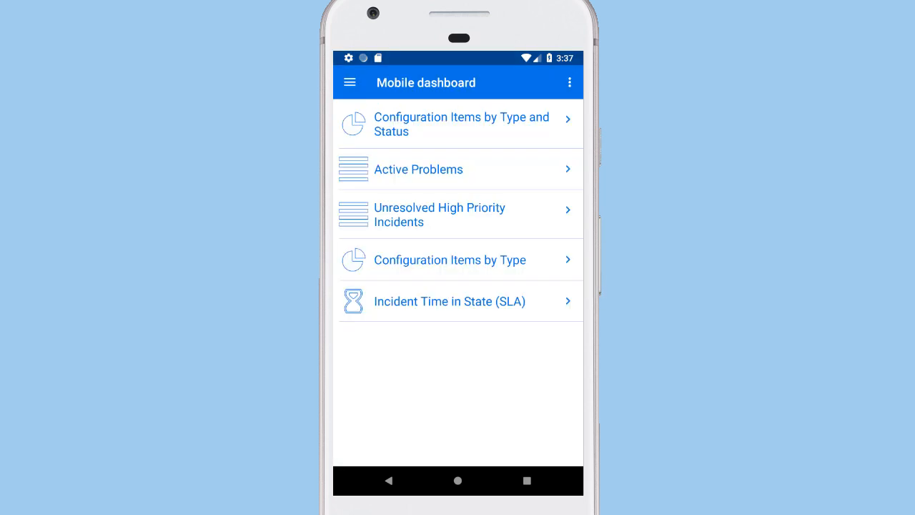
mouse_move(348, 81)
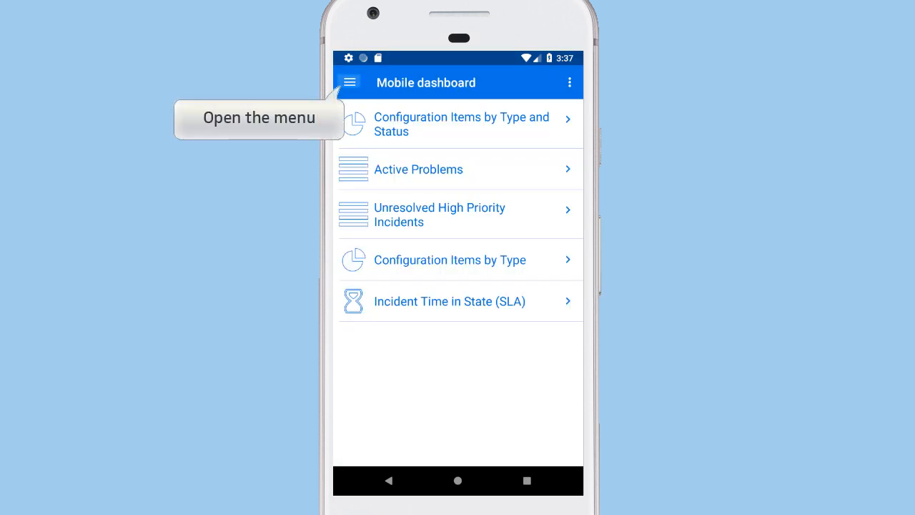
- Enable the audio recorder and fingerprint login in Settings, then return to the dashboard
left_click(350, 82)
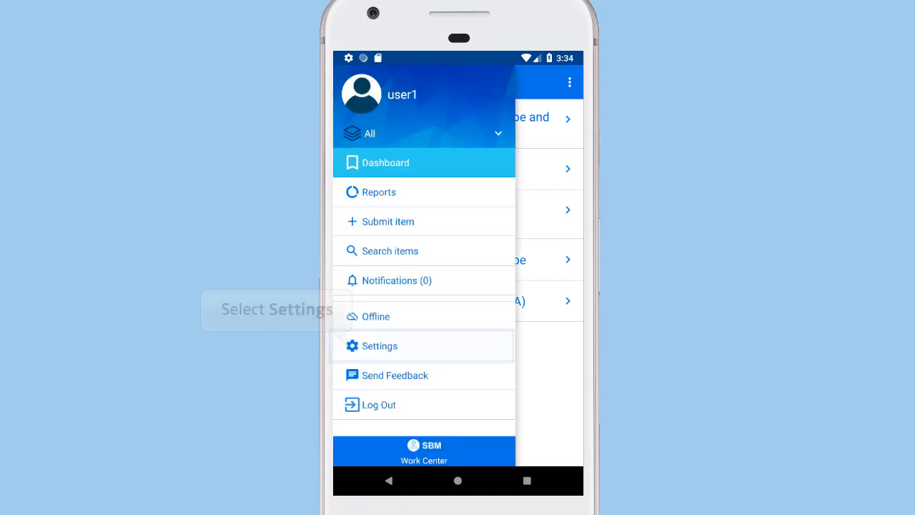
left_click(380, 346)
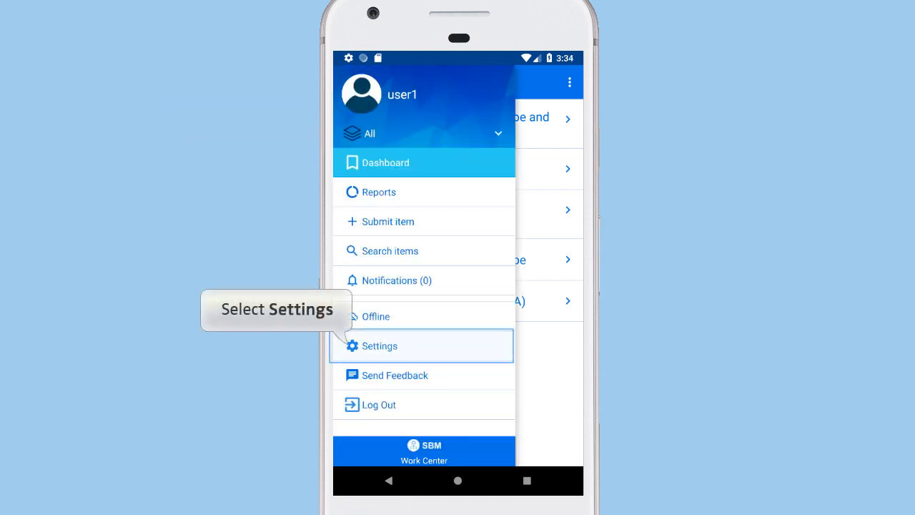
left_click(381, 346)
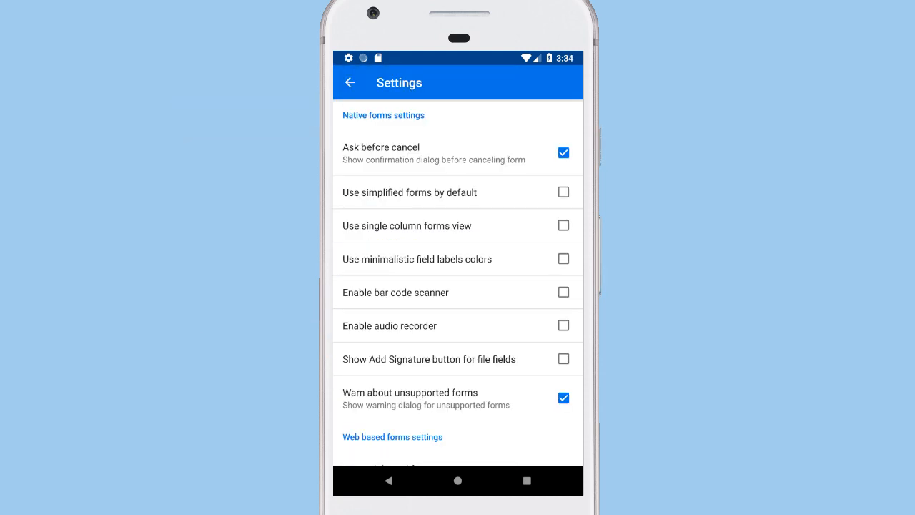
mouse_move(563, 326)
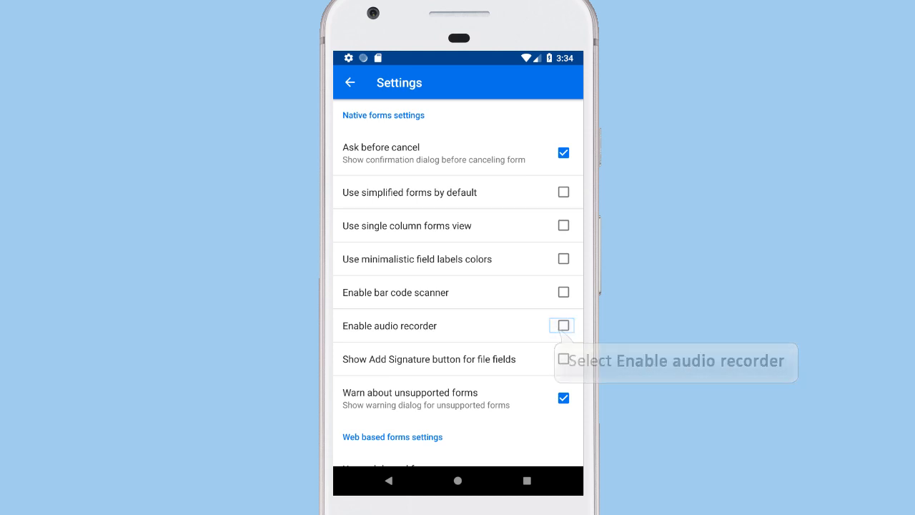
left_click(563, 326)
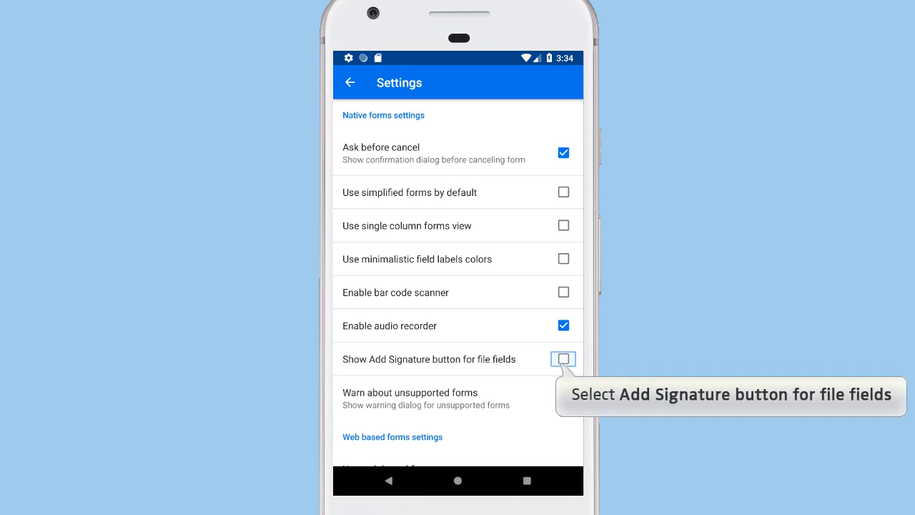
scroll("down", 3)
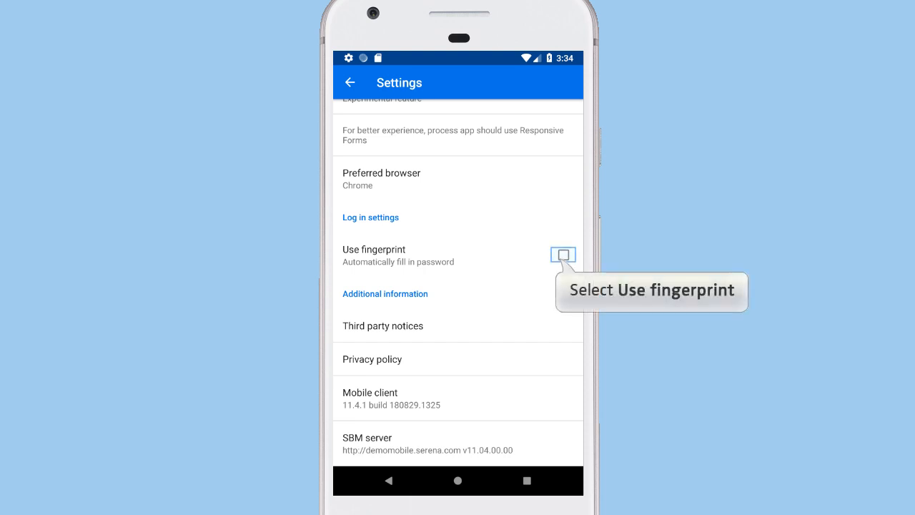
left_click(563, 255)
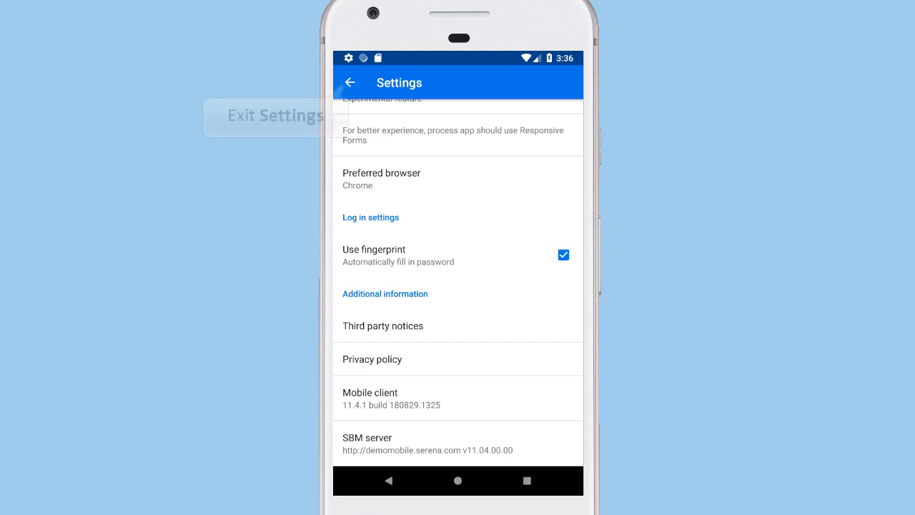
mouse_move(352, 81)
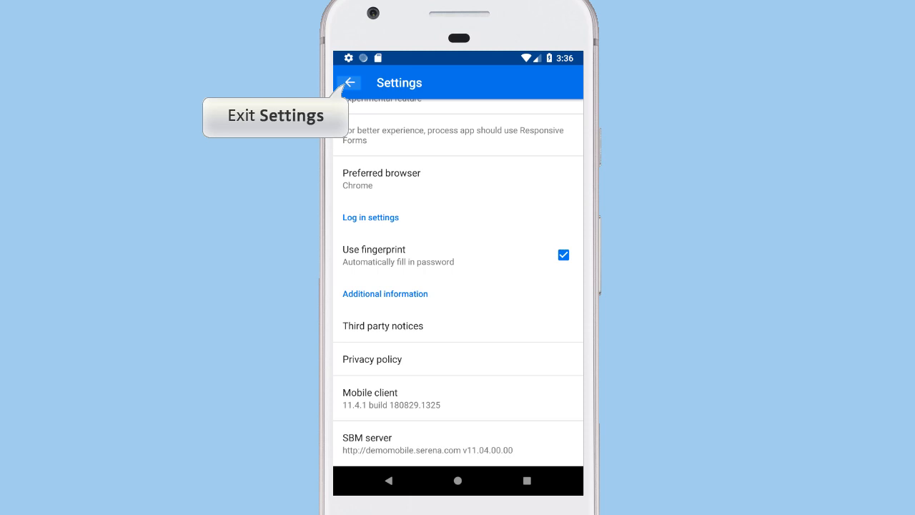
left_click(349, 81)
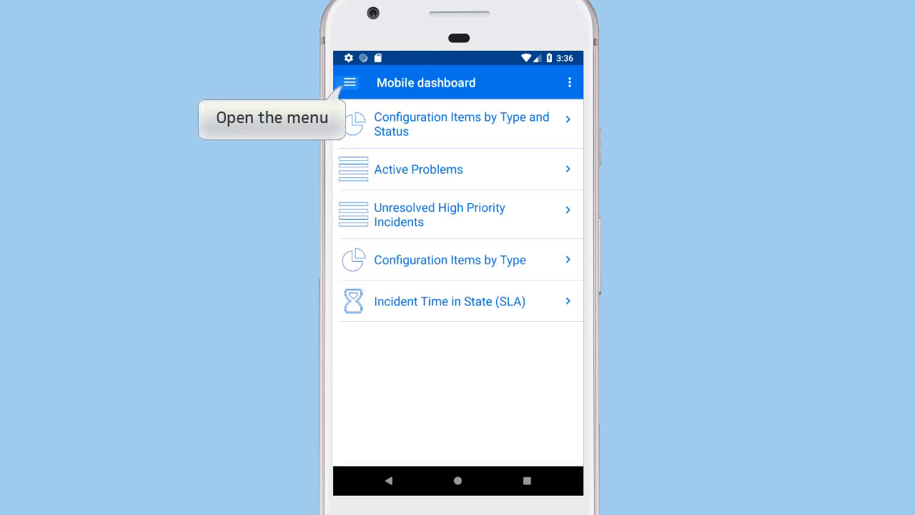
- Log out from the navigation menu and sign back in to the dashboard with Demo items
left_click(350, 81)
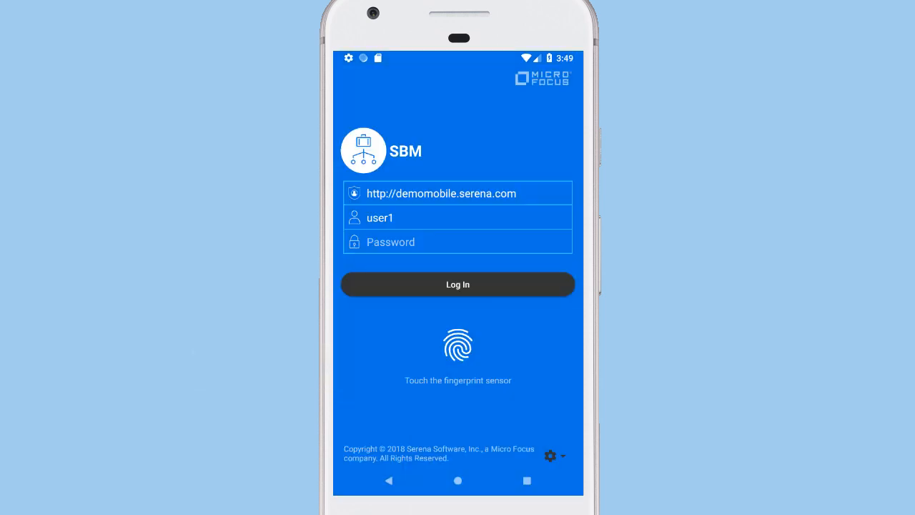
left_click(457, 347)
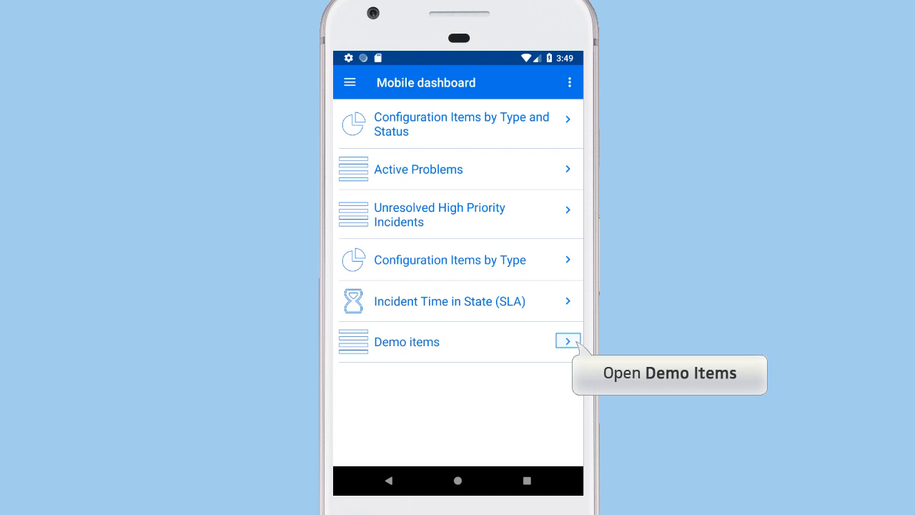
- Open 000195: sample1 from Demo items and submit the Auth required transition with credentials
left_click(568, 340)
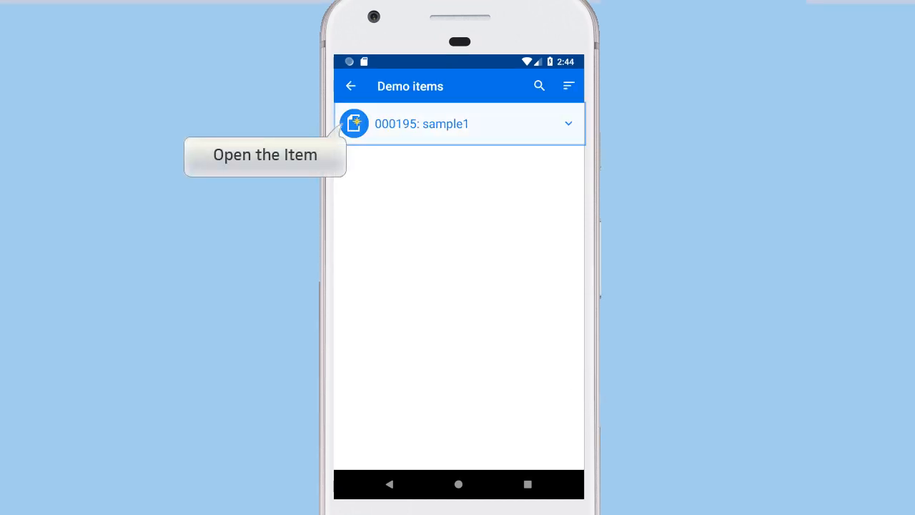
left_click(458, 123)
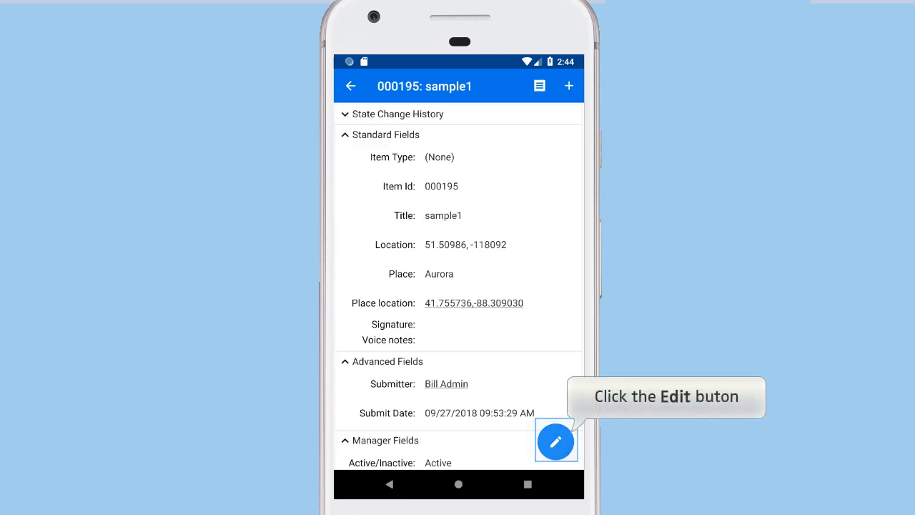
left_click(554, 441)
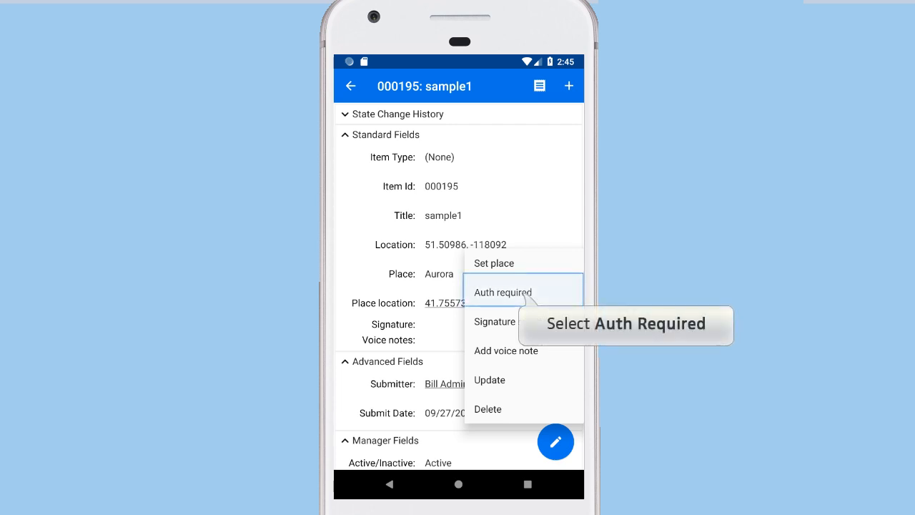
left_click(504, 291)
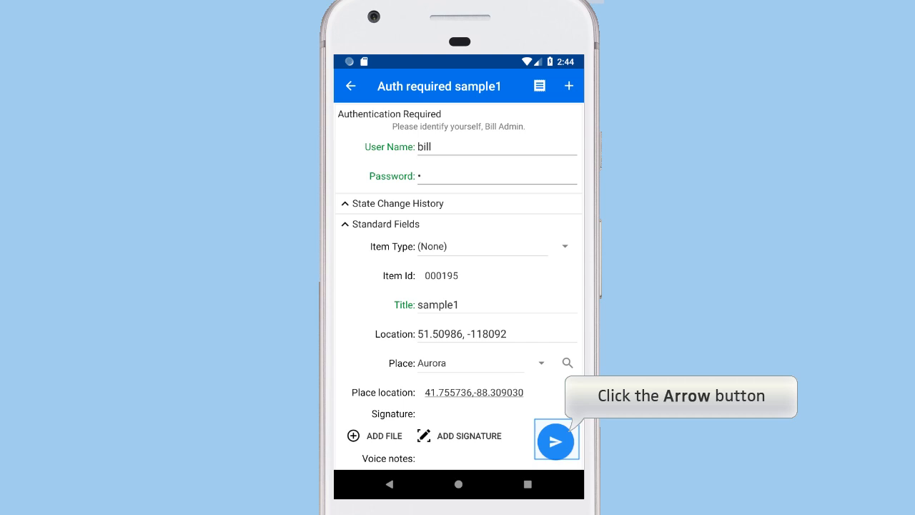
left_click(556, 440)
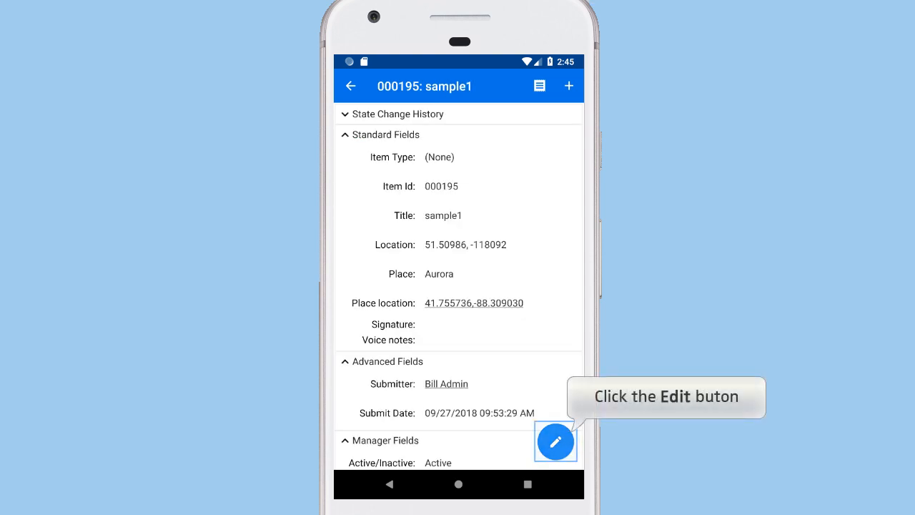
- Run Set place with Insert Location, choosing GPS coordinates 33.812500,-117.918998, and submit
left_click(555, 441)
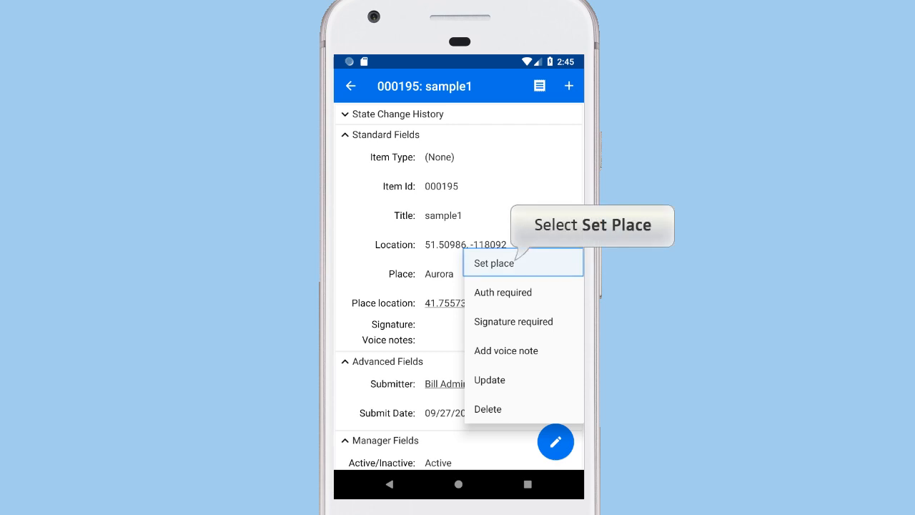
left_click(492, 263)
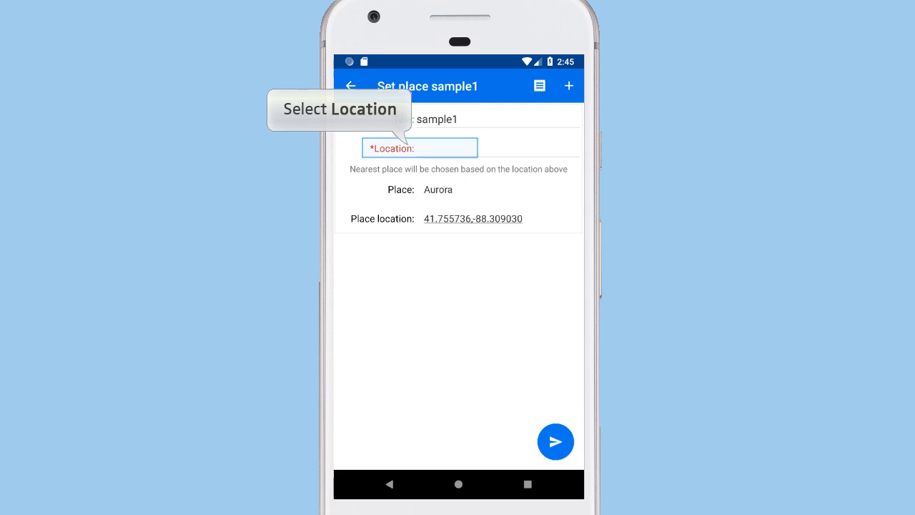
left_click(420, 148)
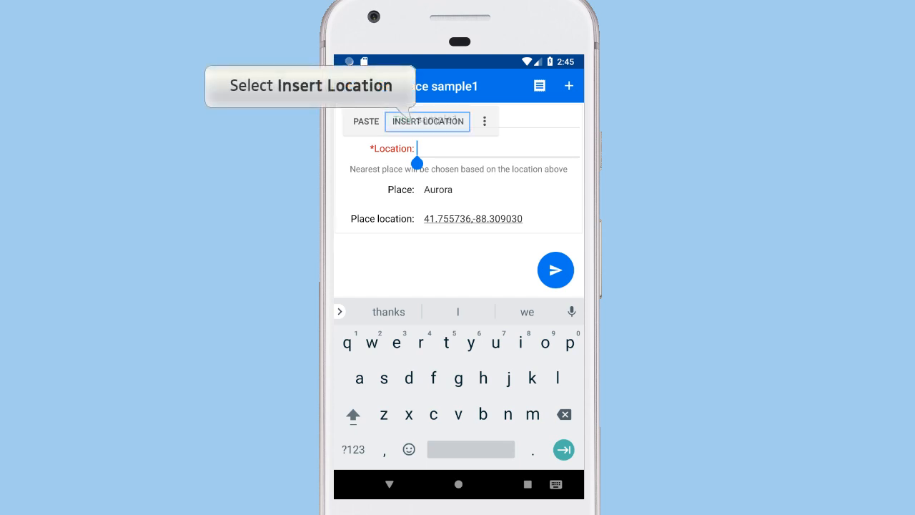
left_click(426, 120)
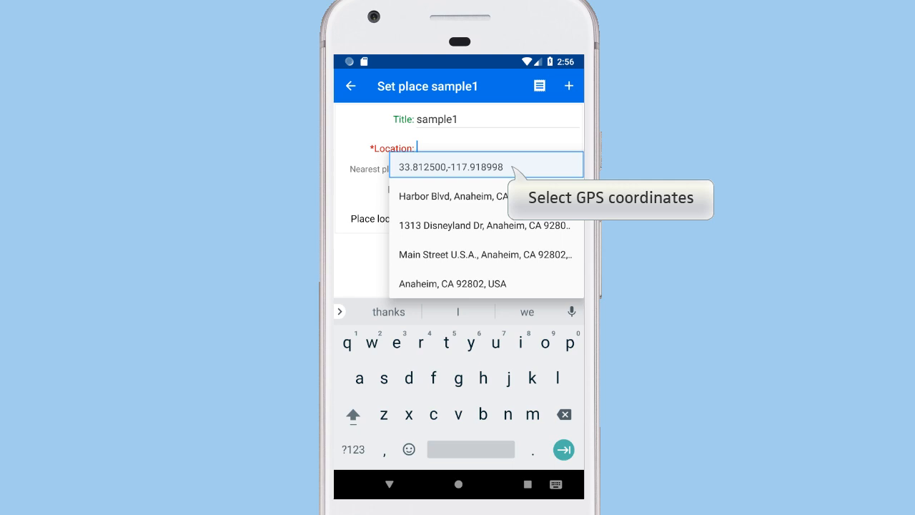
left_click(450, 166)
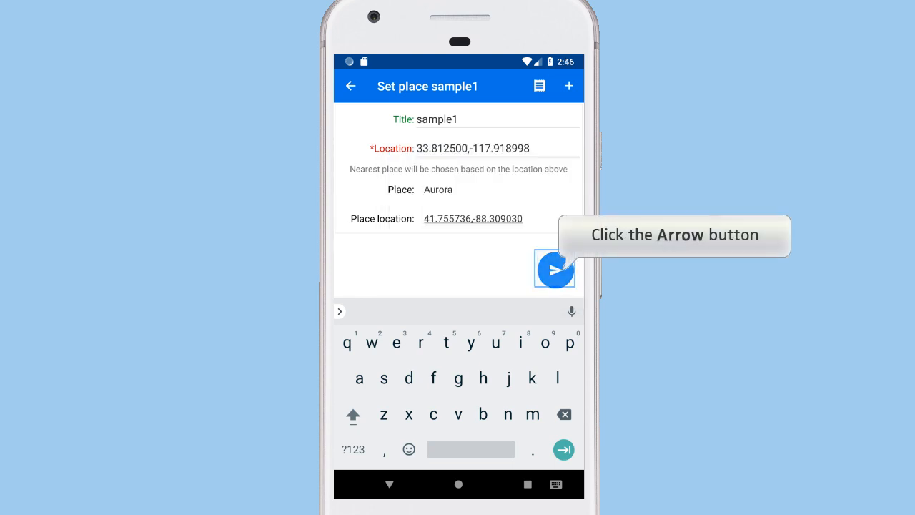
left_click(555, 270)
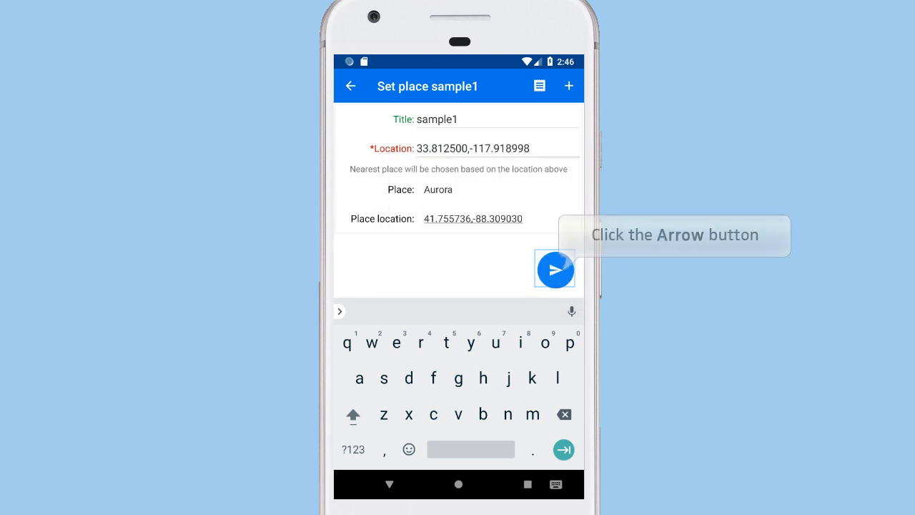
left_click(554, 271)
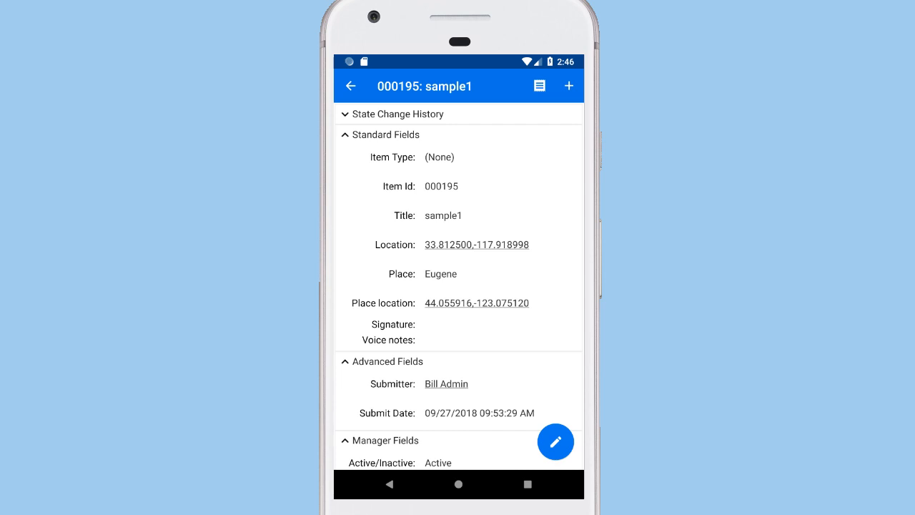
left_click(478, 303)
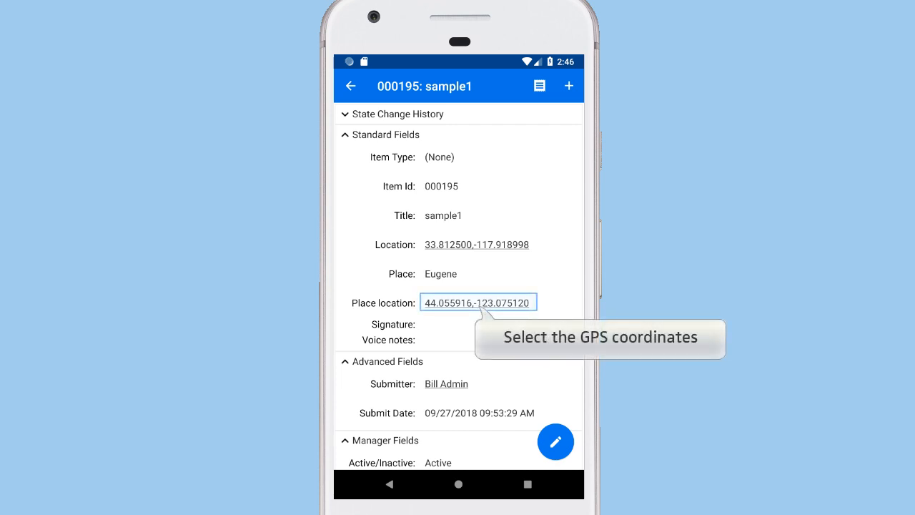
left_click(478, 301)
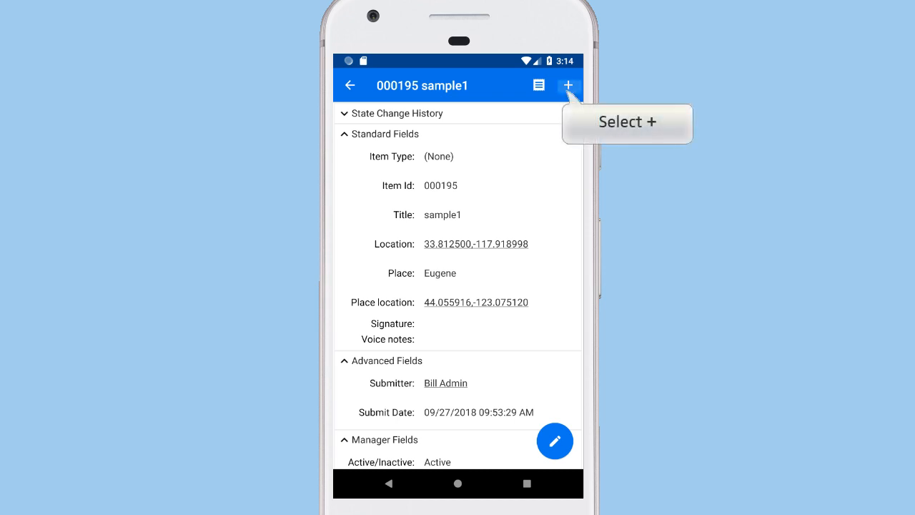
- Add a Record note, holding the mic for about eight seconds and uploading the clip
left_click(567, 84)
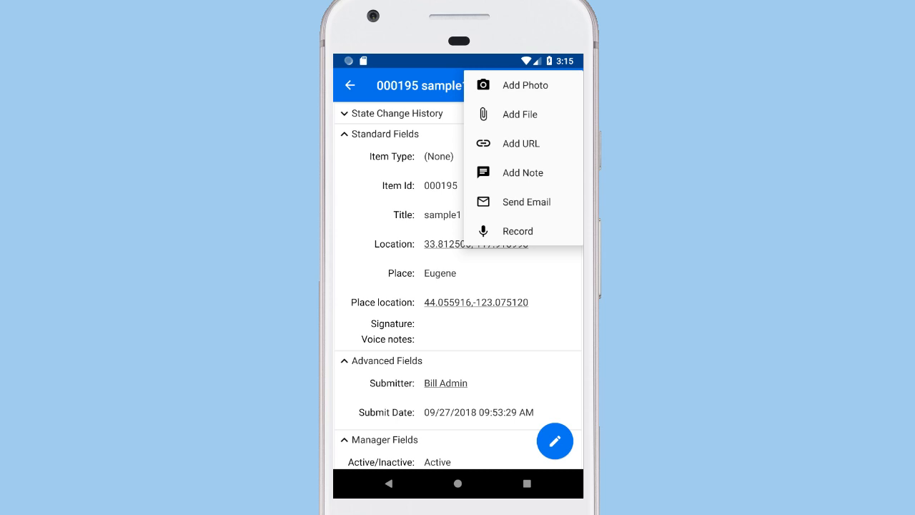
mouse_move(517, 232)
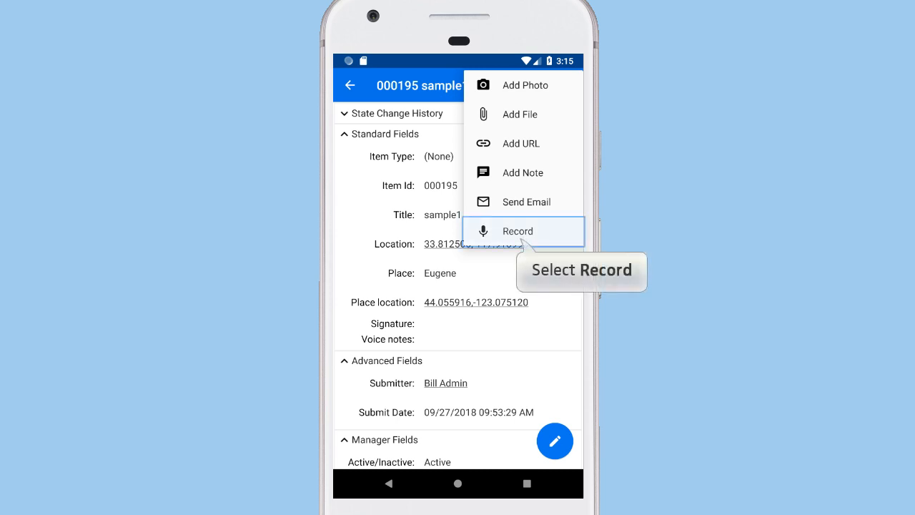
left_click(518, 230)
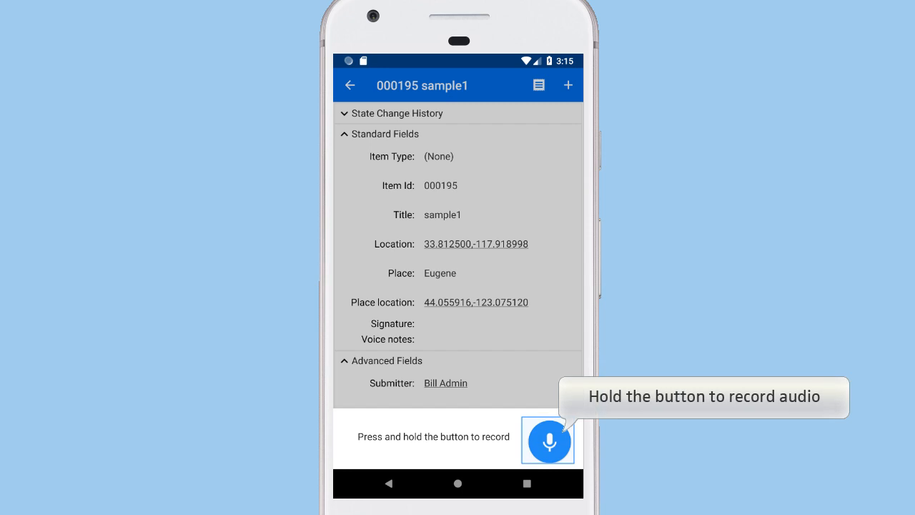
left_click(550, 440)
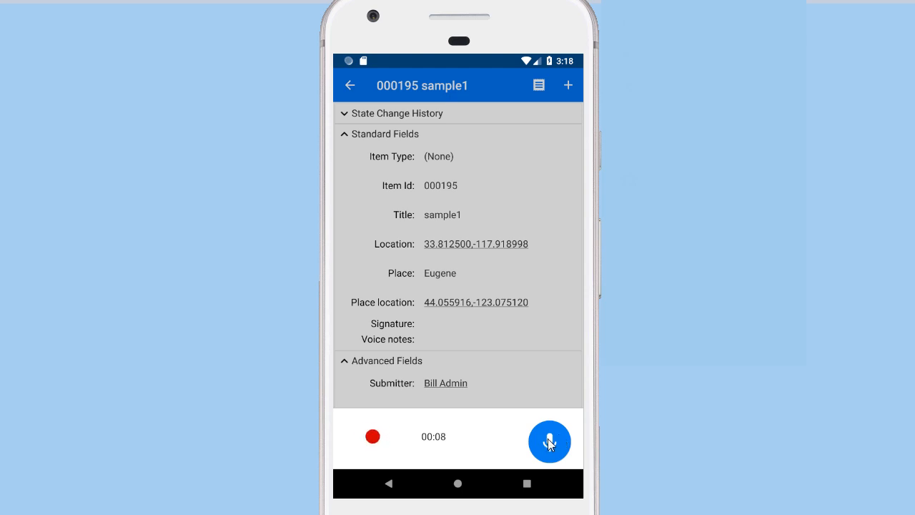
left_click(549, 440)
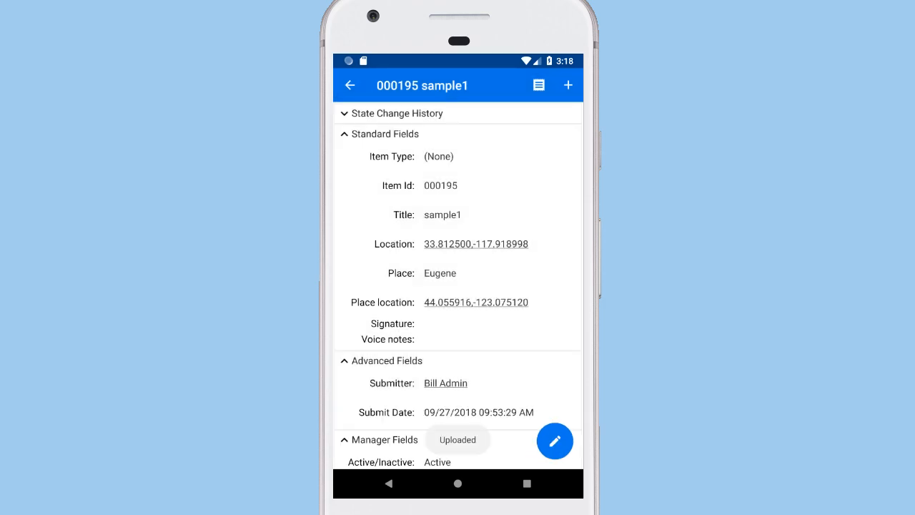
scroll("down", 3)
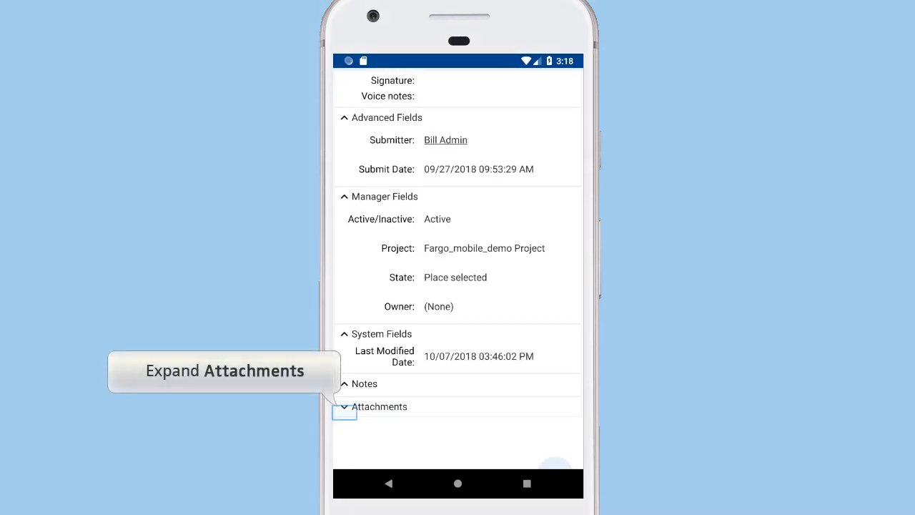
left_click(345, 412)
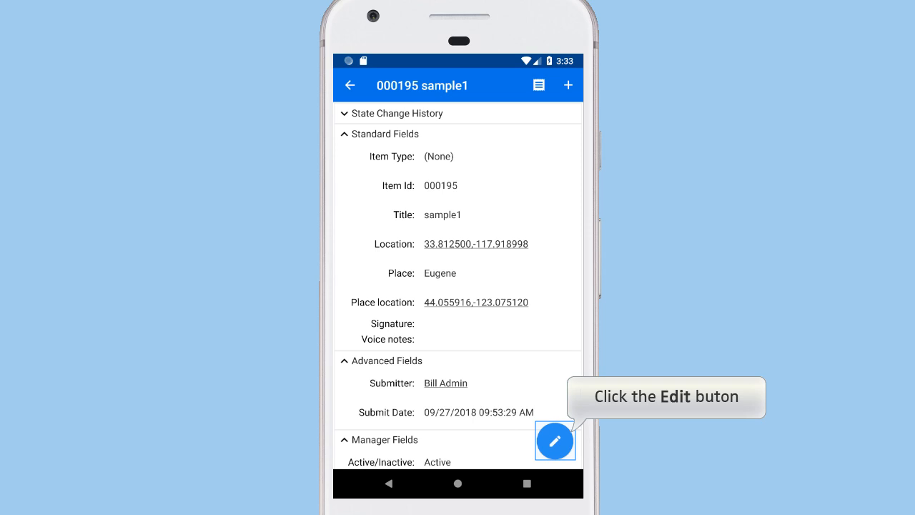
- Run Signature required, drawing a signature on the pad, saving it to the form and submitting
left_click(554, 440)
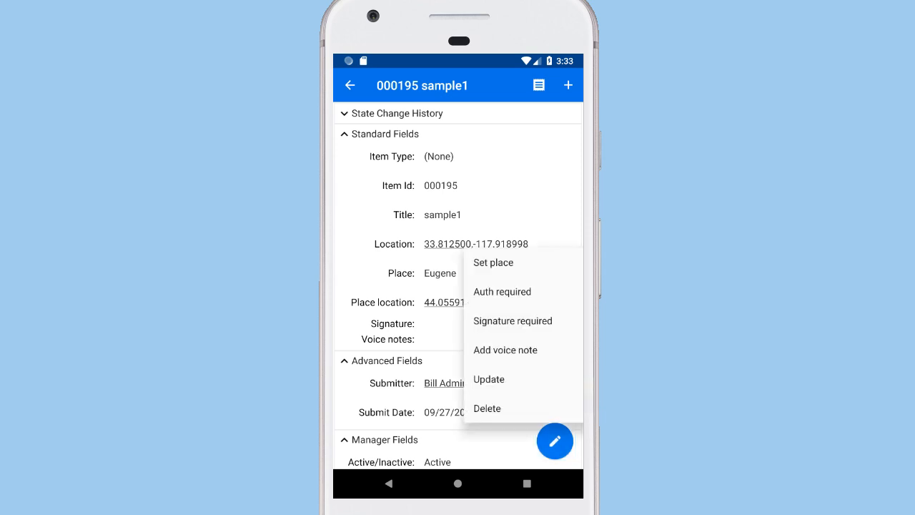
left_click(512, 320)
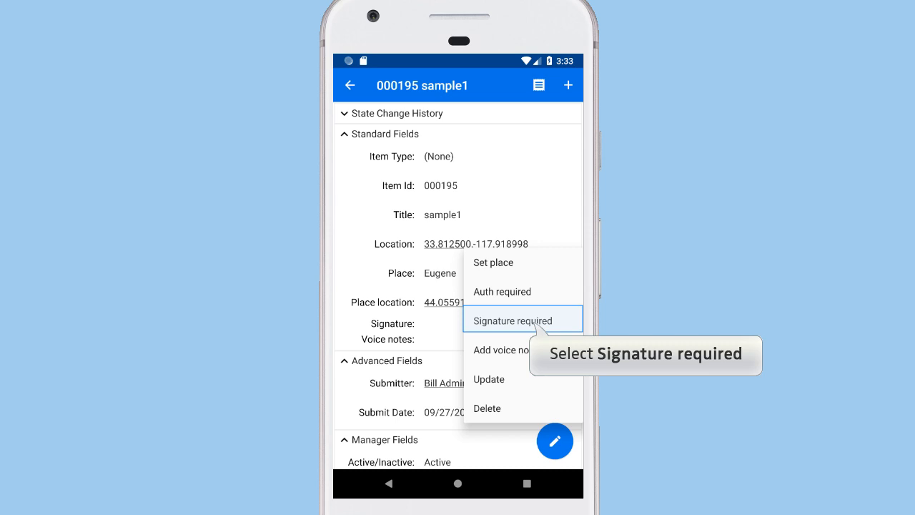
left_click(512, 320)
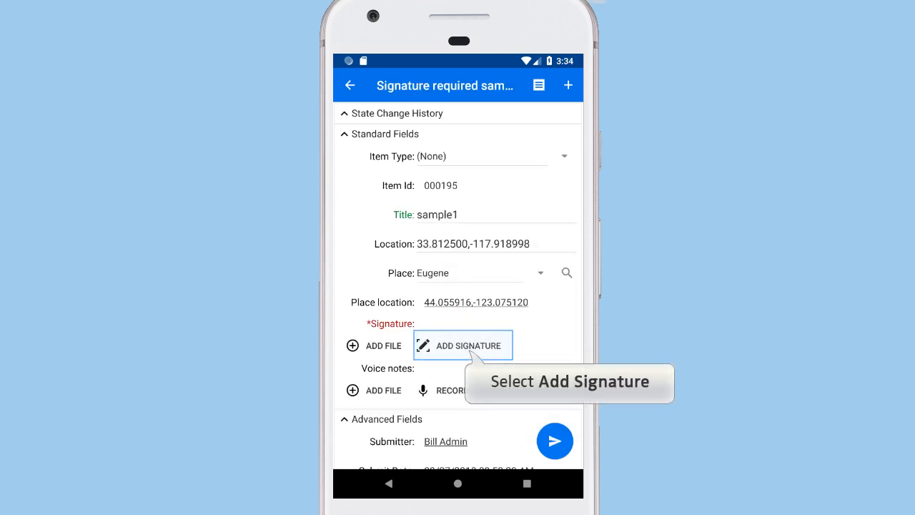
left_click(463, 344)
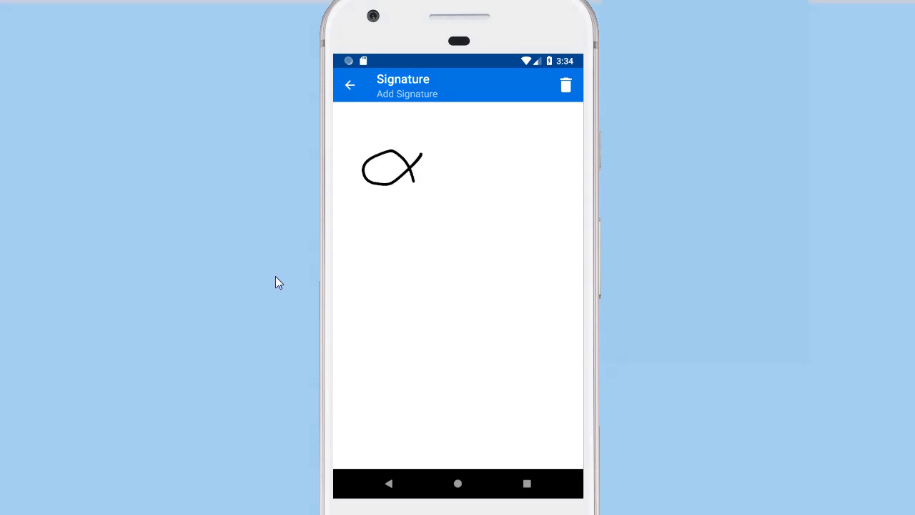
left_click_drag(414, 169, 536, 329)
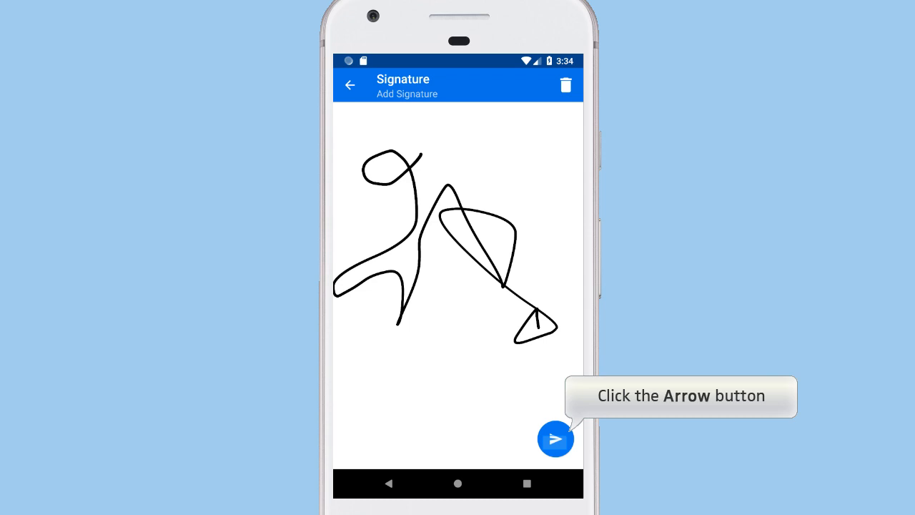
left_click(554, 438)
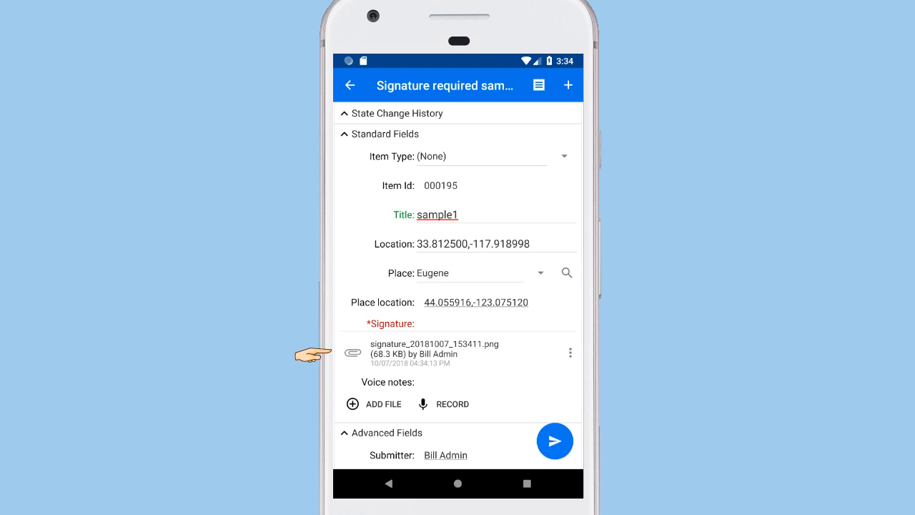
mouse_move(554, 440)
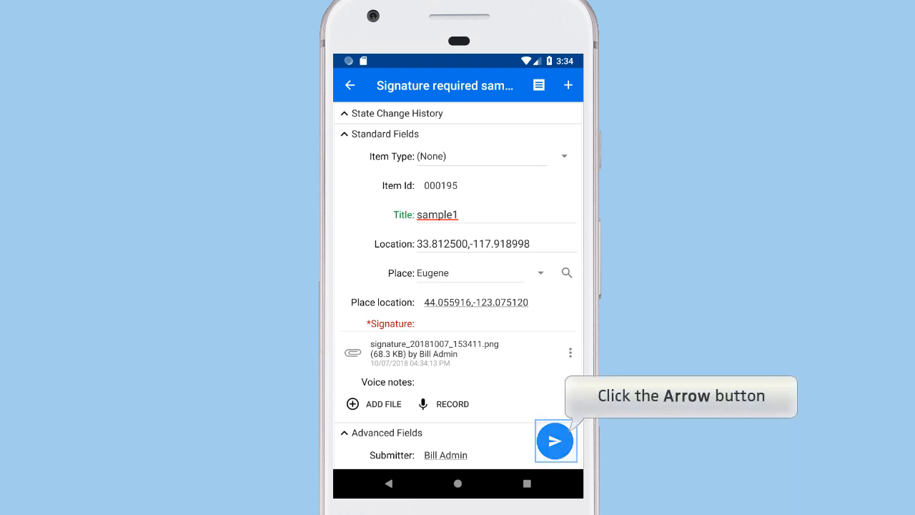
left_click(555, 441)
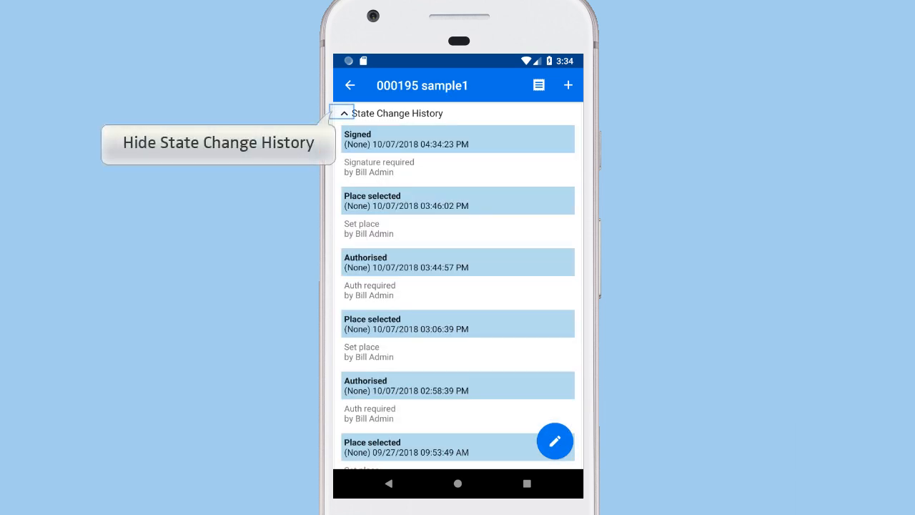
- Collapse the State Change History section showing the new Signed entry
left_click(343, 113)
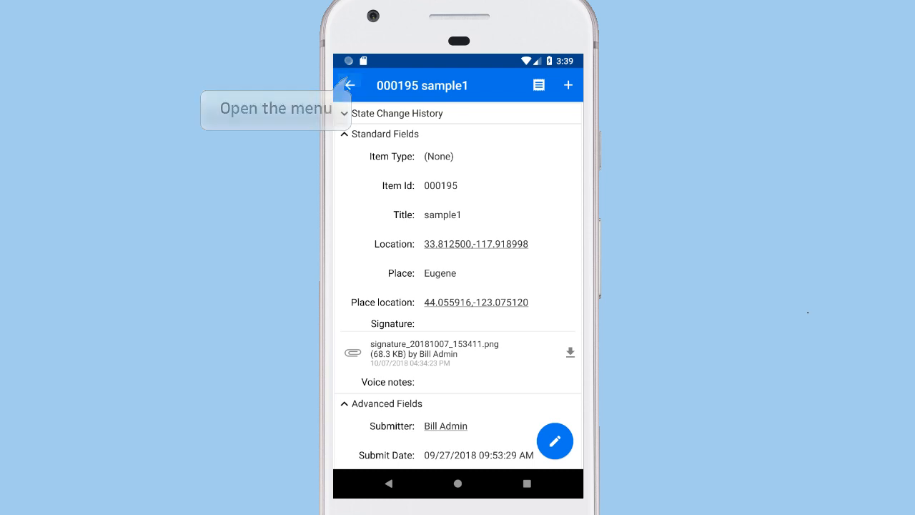
- Turn on Use web based forms in Settings and accept browser login mode with OK
left_click(351, 86)
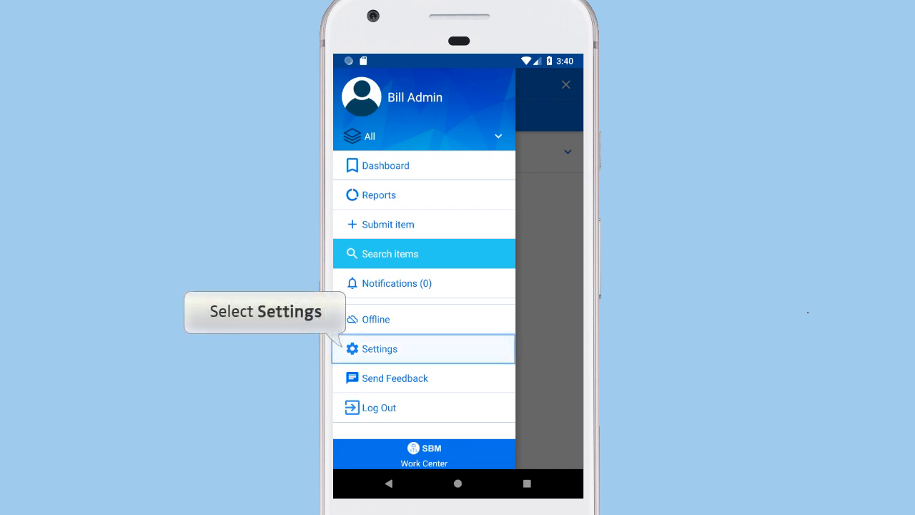
left_click(378, 349)
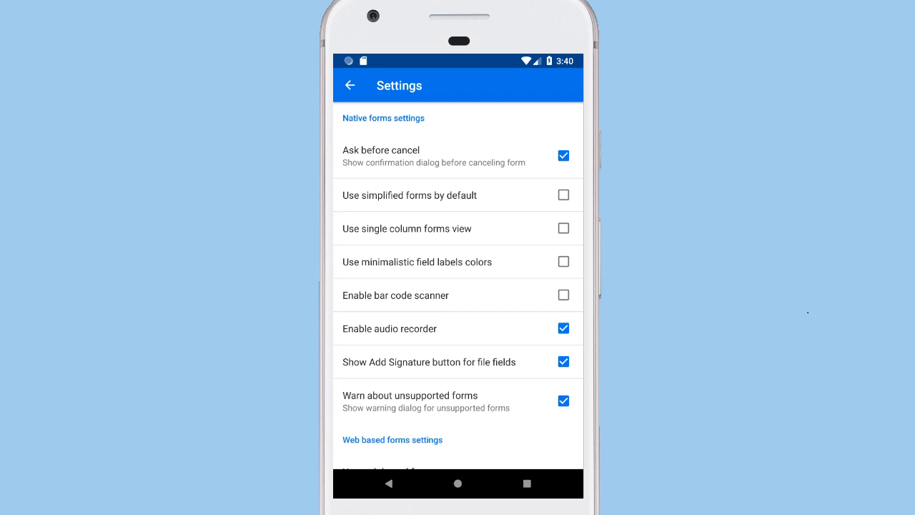
scroll("down", 3)
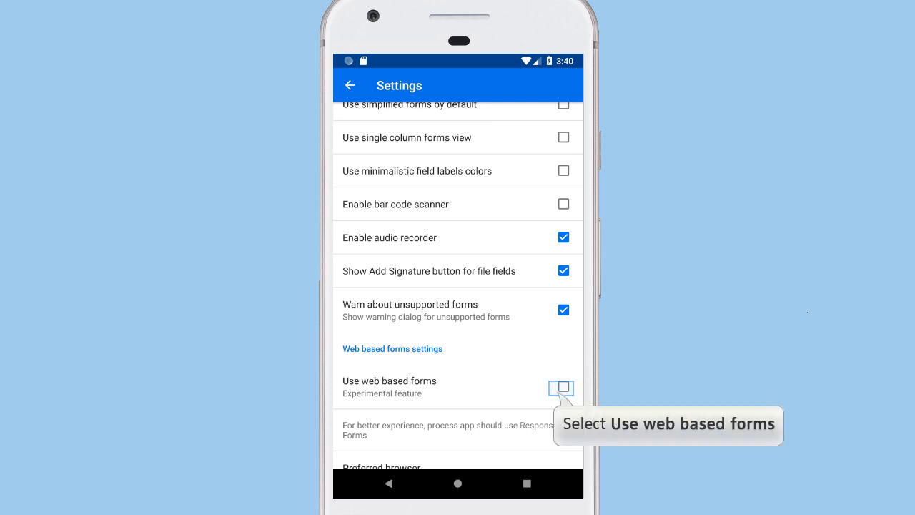
left_click(563, 386)
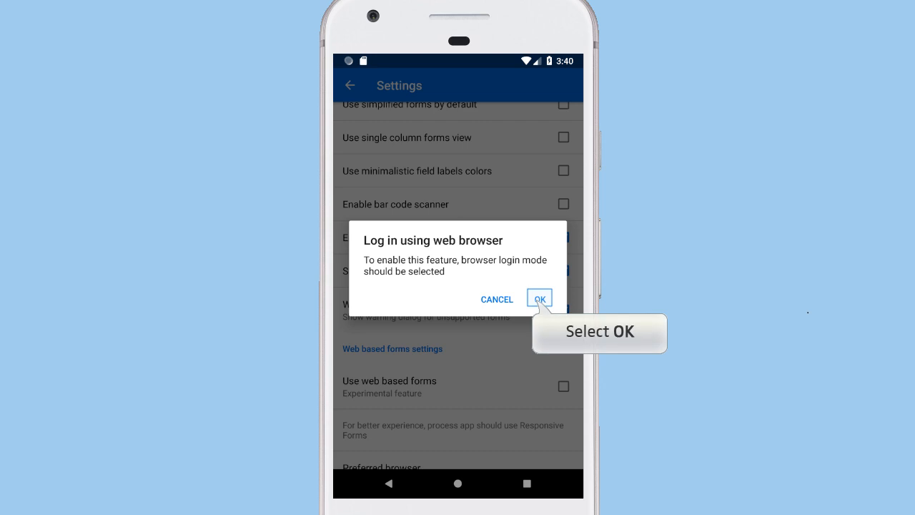
left_click(539, 299)
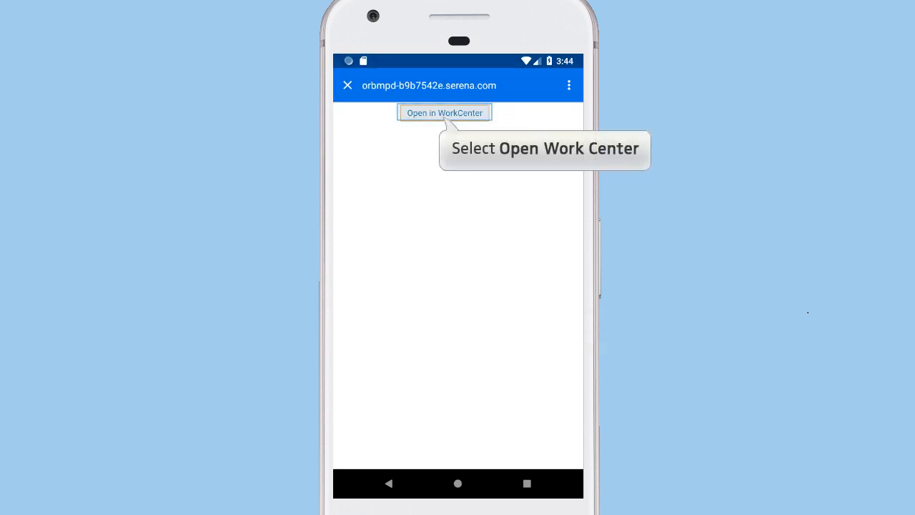
- View sample1 in WorkCenter, begin an Update, then cancel it back to the Demo items list
left_click(443, 112)
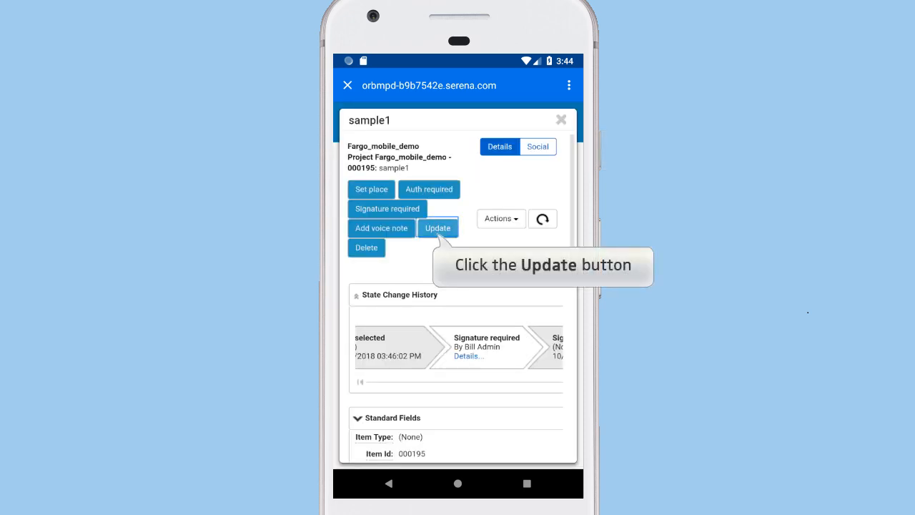
left_click(438, 229)
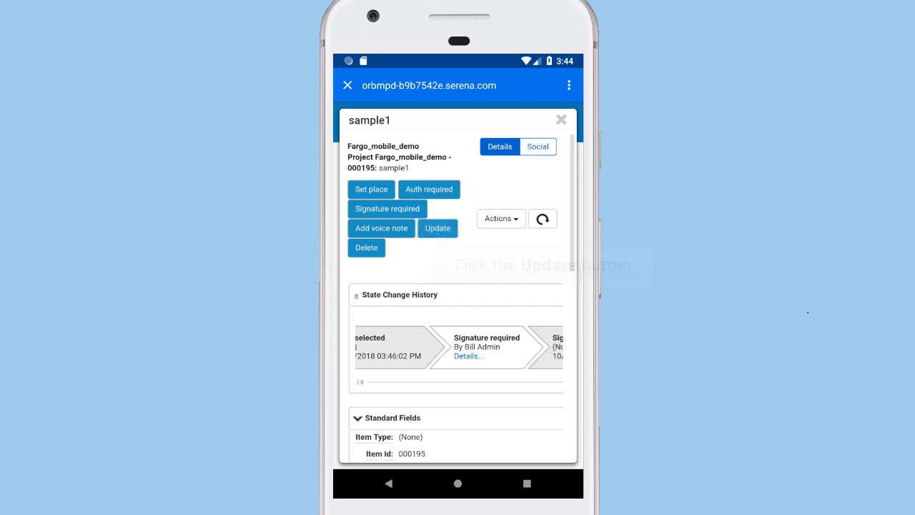
left_click(437, 229)
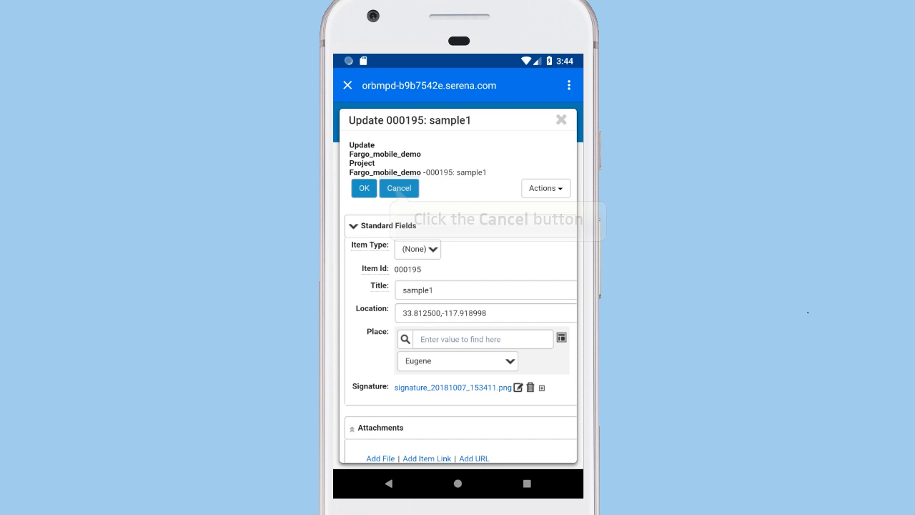
left_click(399, 189)
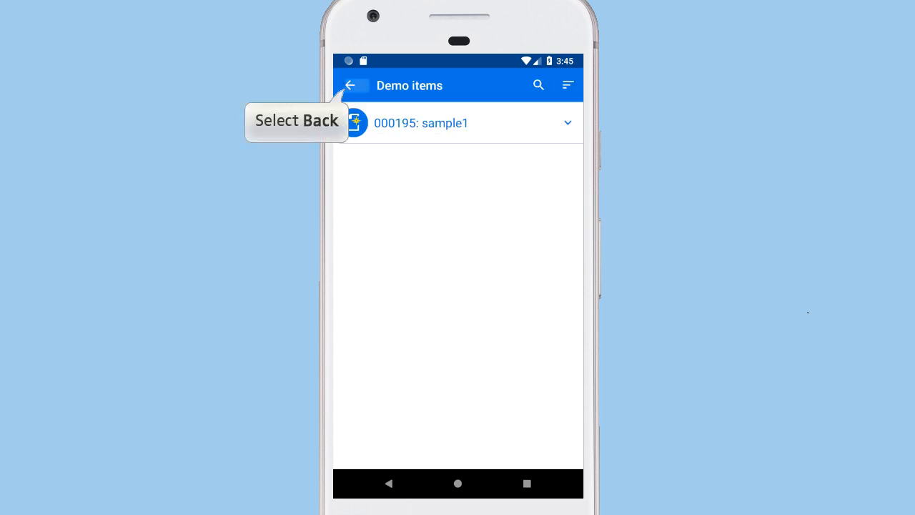
- Go back to the dashboard and log out of SBM Mobile to the user1 login screen
left_click(349, 86)
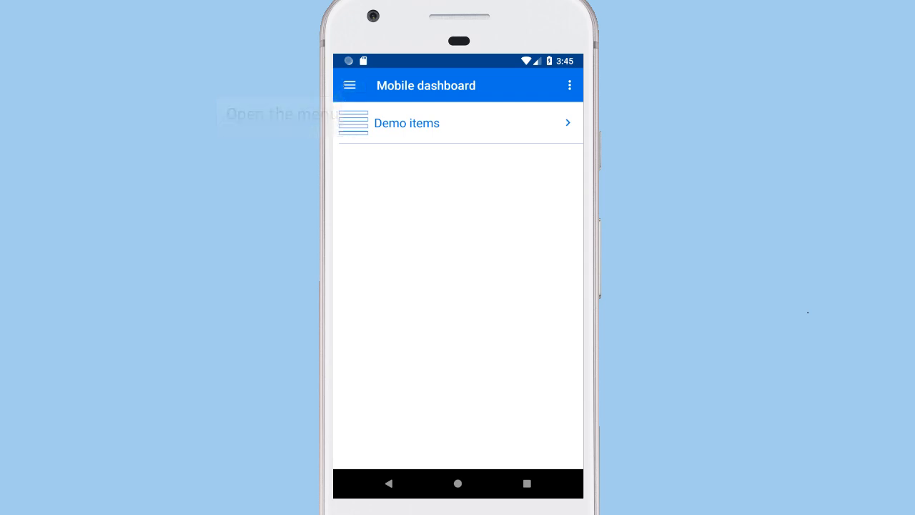
left_click(349, 84)
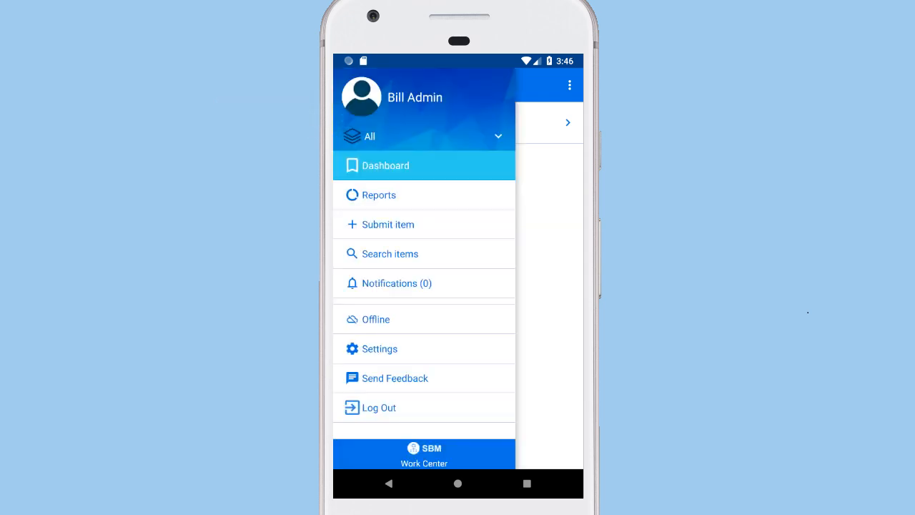
mouse_move(380, 407)
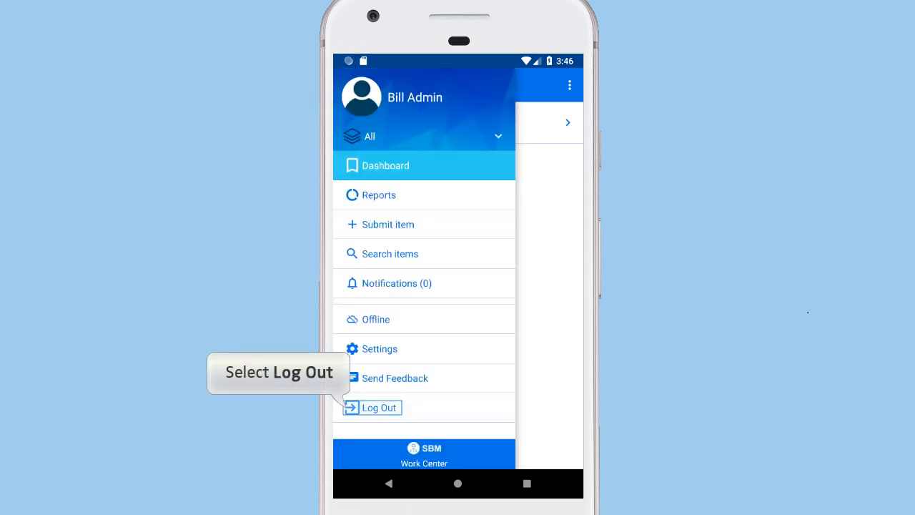
left_click(375, 407)
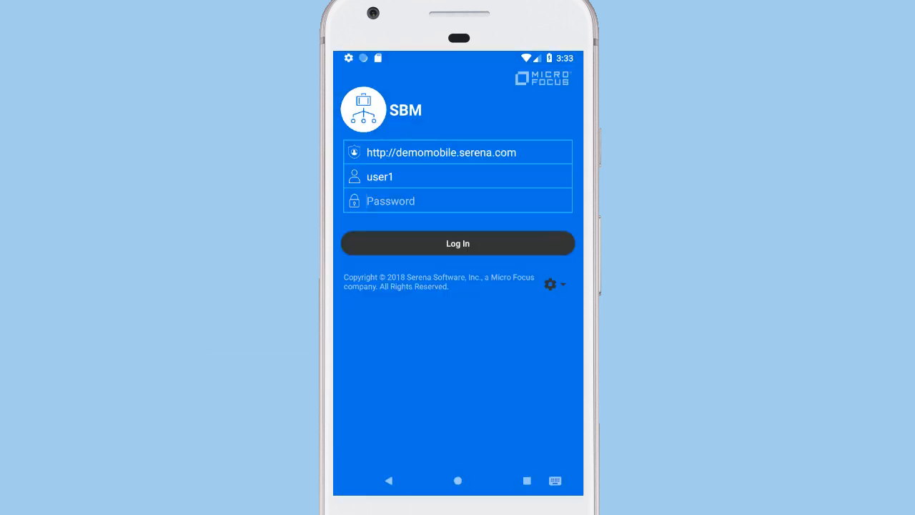